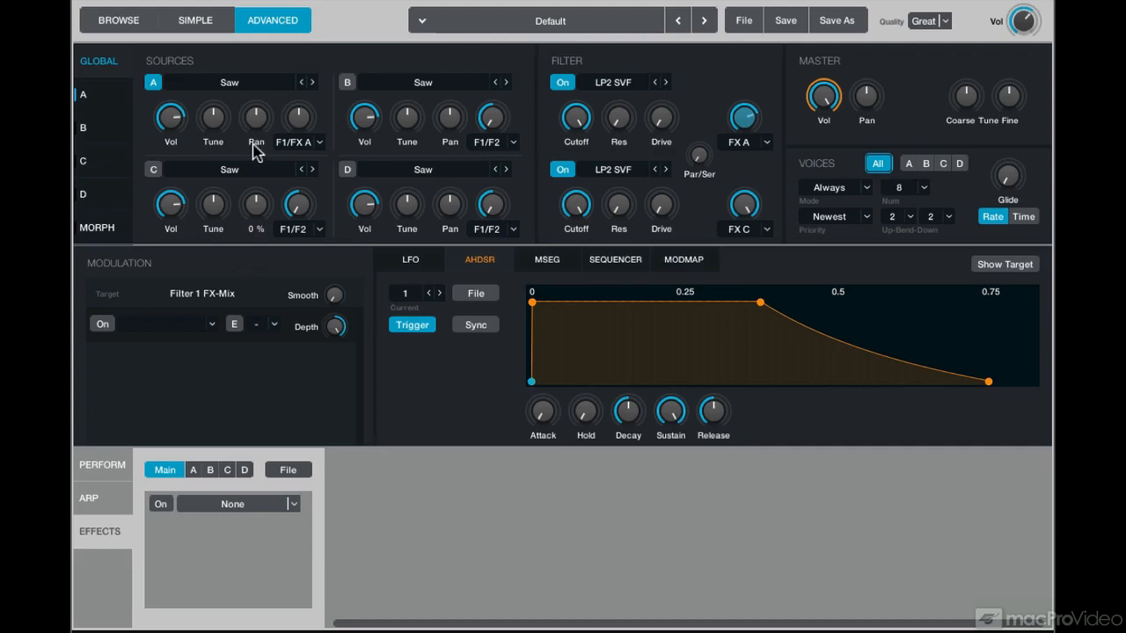
Target source A's Pan, enable its first modulation slot and list the modulation sources.
left_click(257, 116)
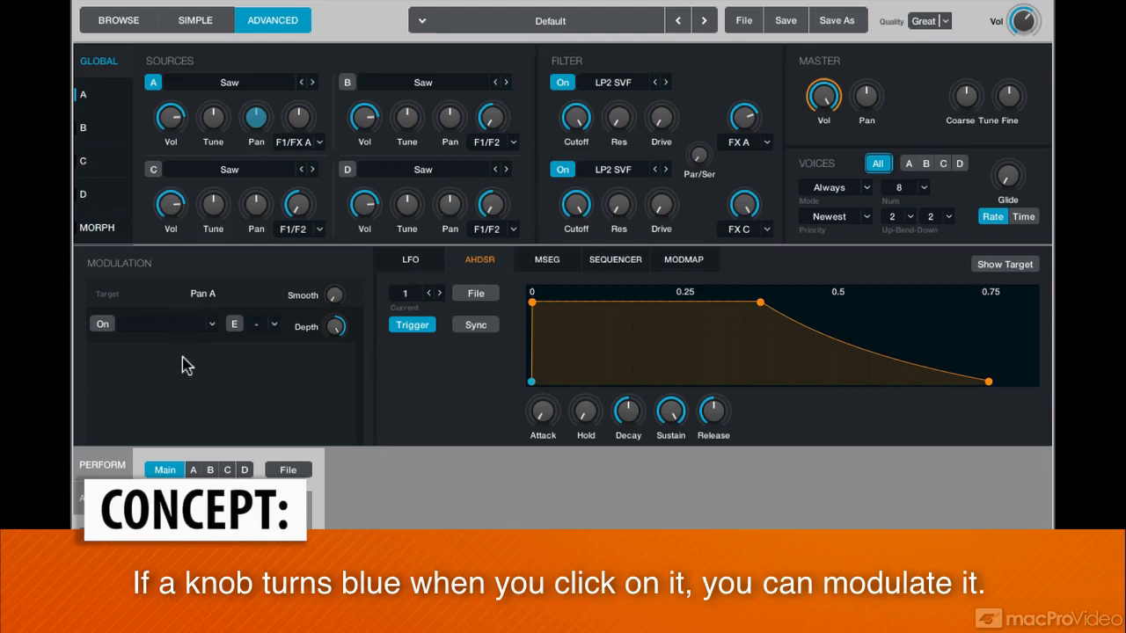
mouse_move(99, 325)
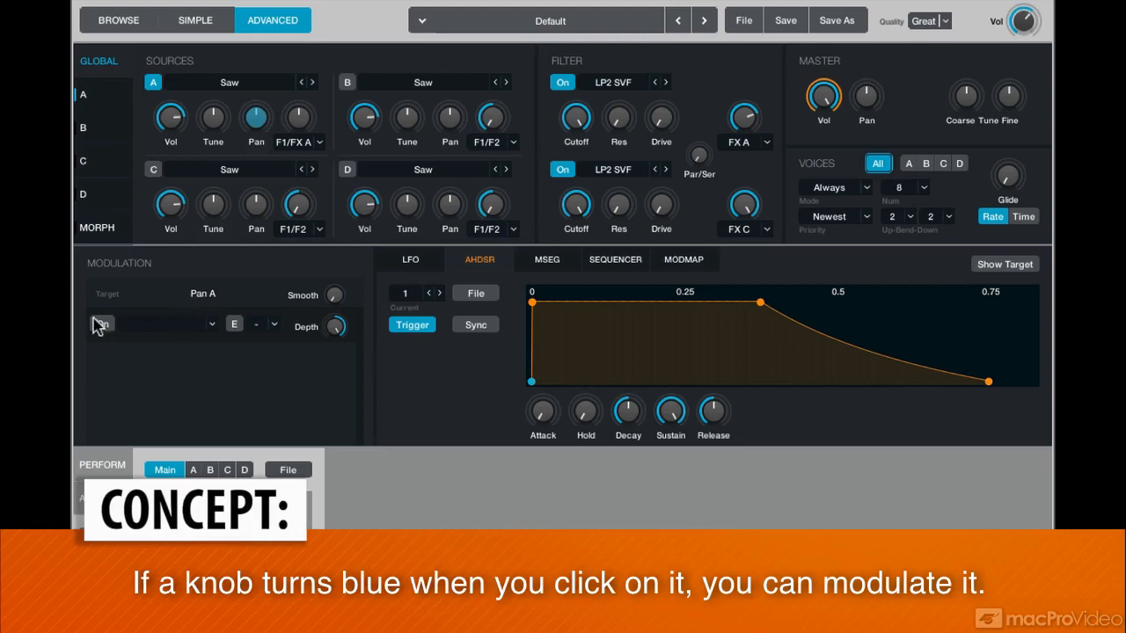
left_click(102, 324)
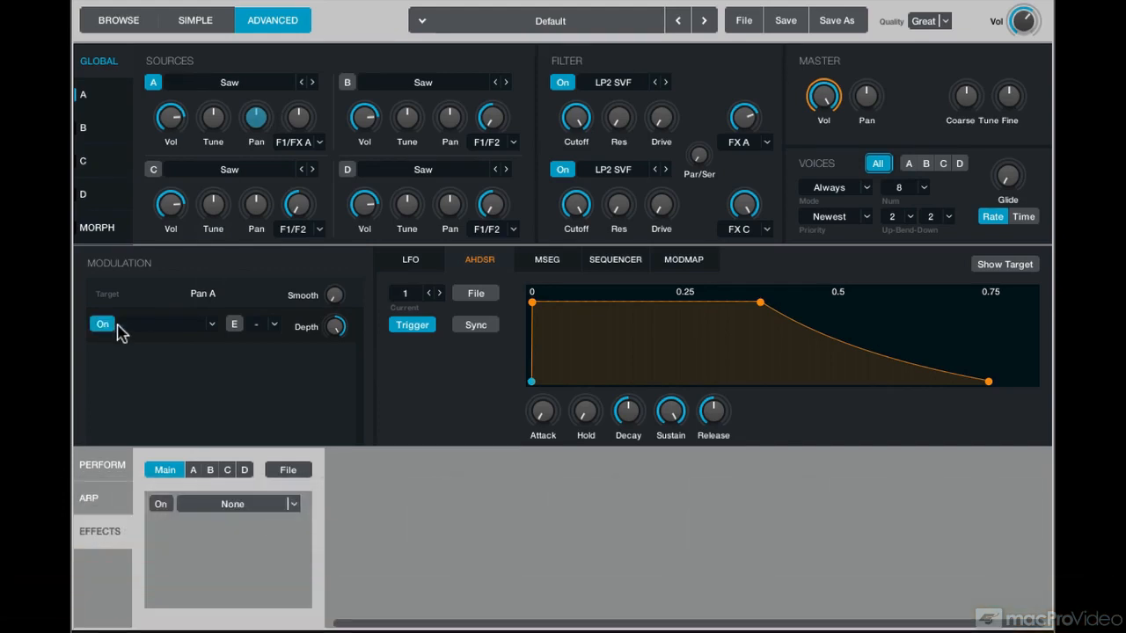
mouse_move(218, 334)
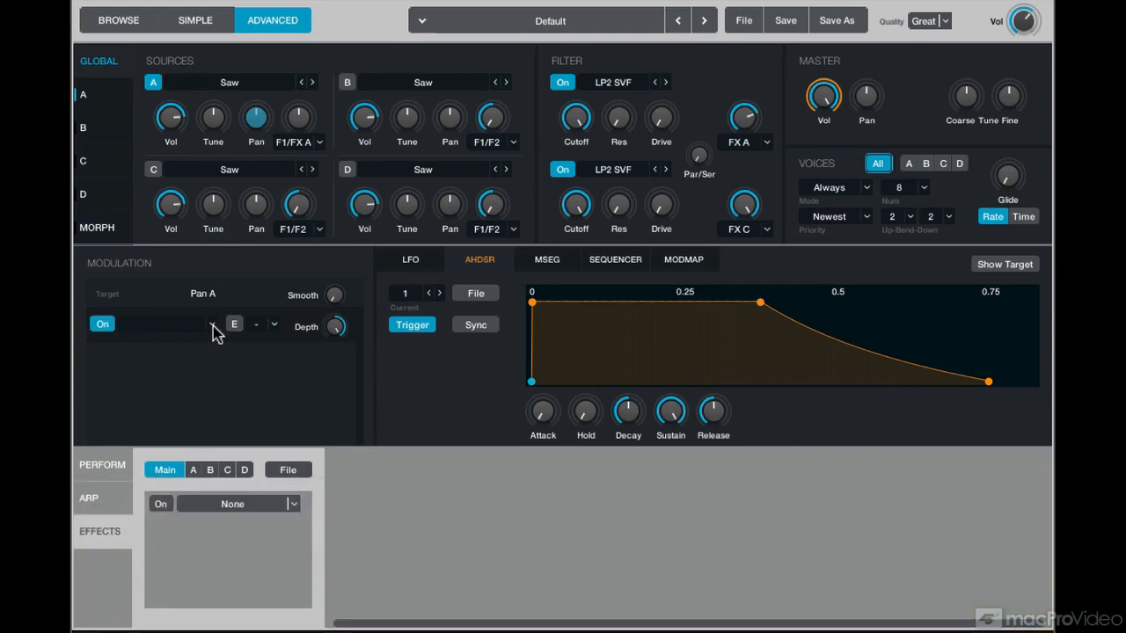
left_click(211, 323)
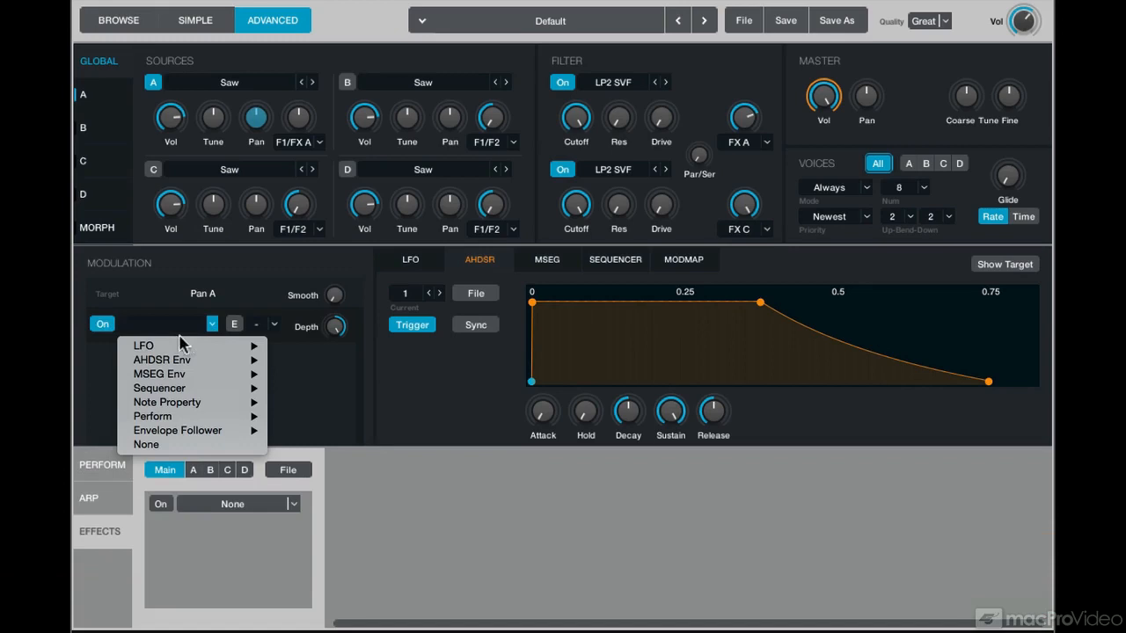
mouse_move(161, 345)
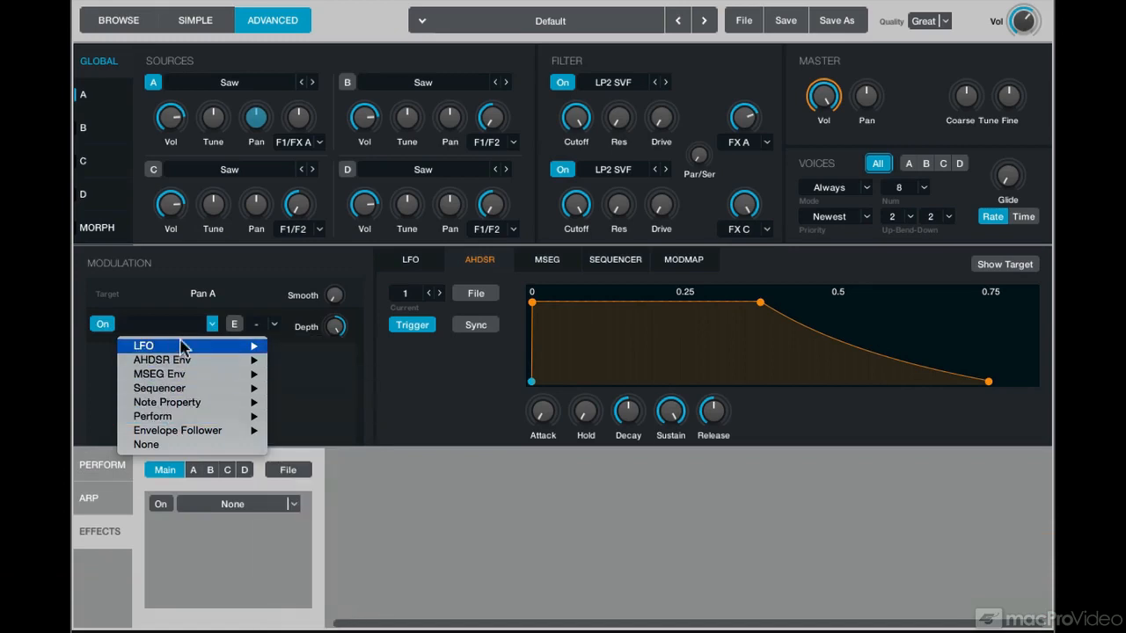
mouse_move(159, 345)
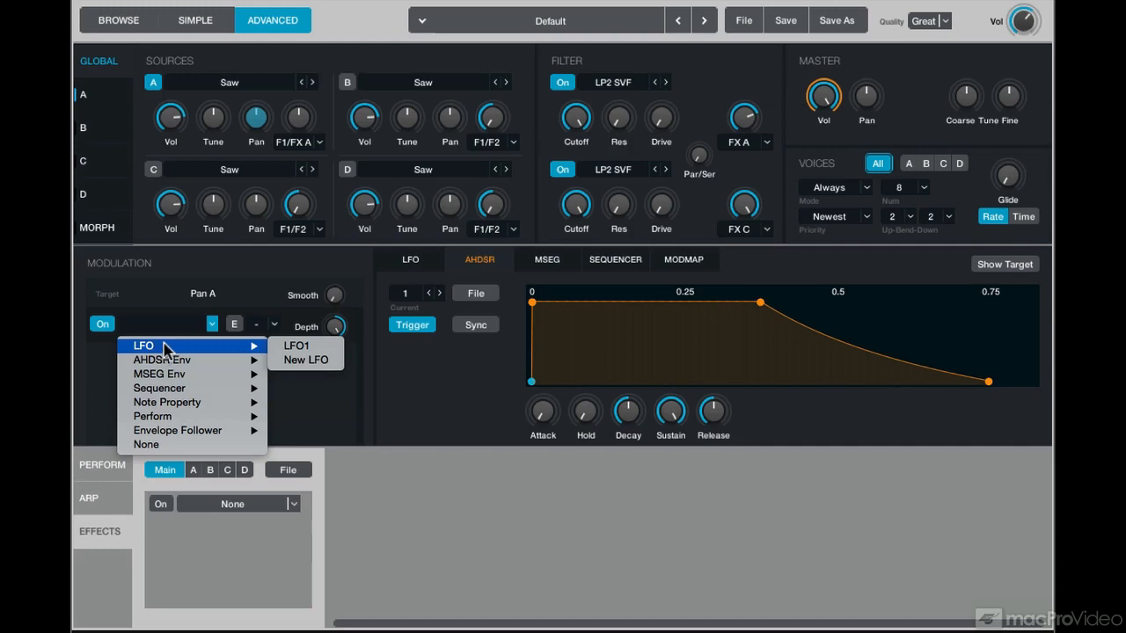
mouse_move(299, 345)
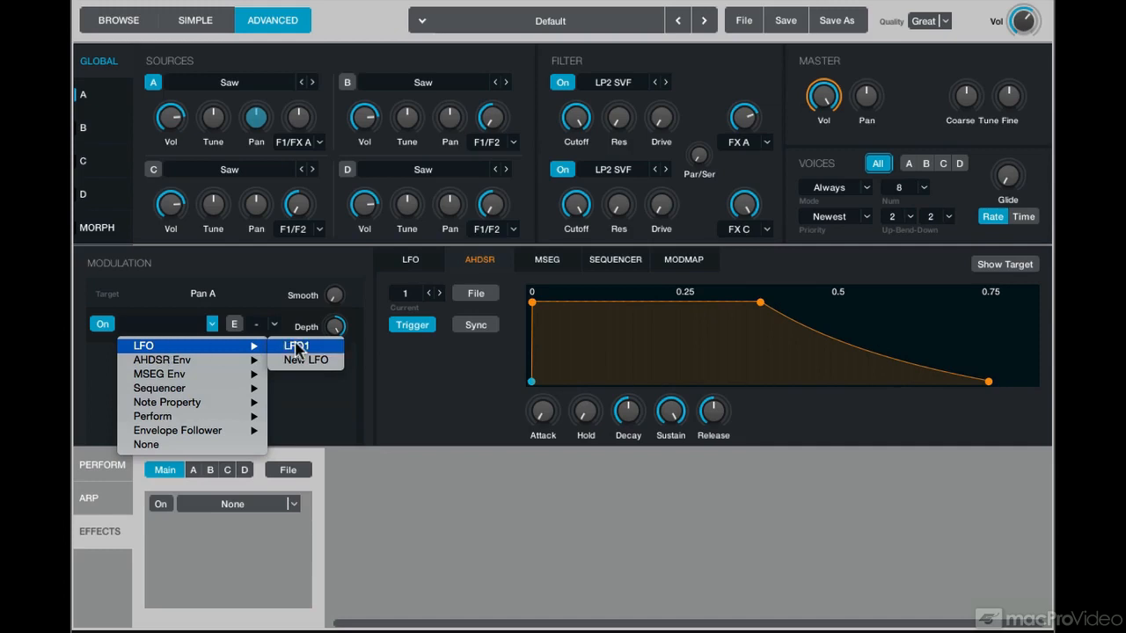
Assign LFO1 (sine) to source A's Pan and raise its depth toward full.
left_click(296, 345)
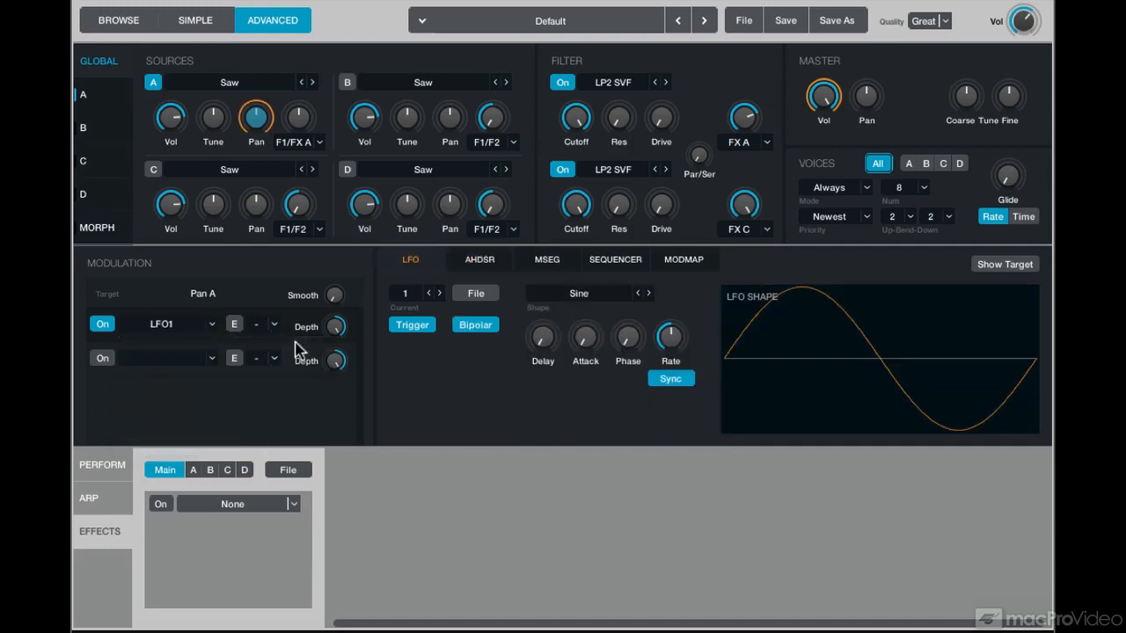
left_click(257, 116)
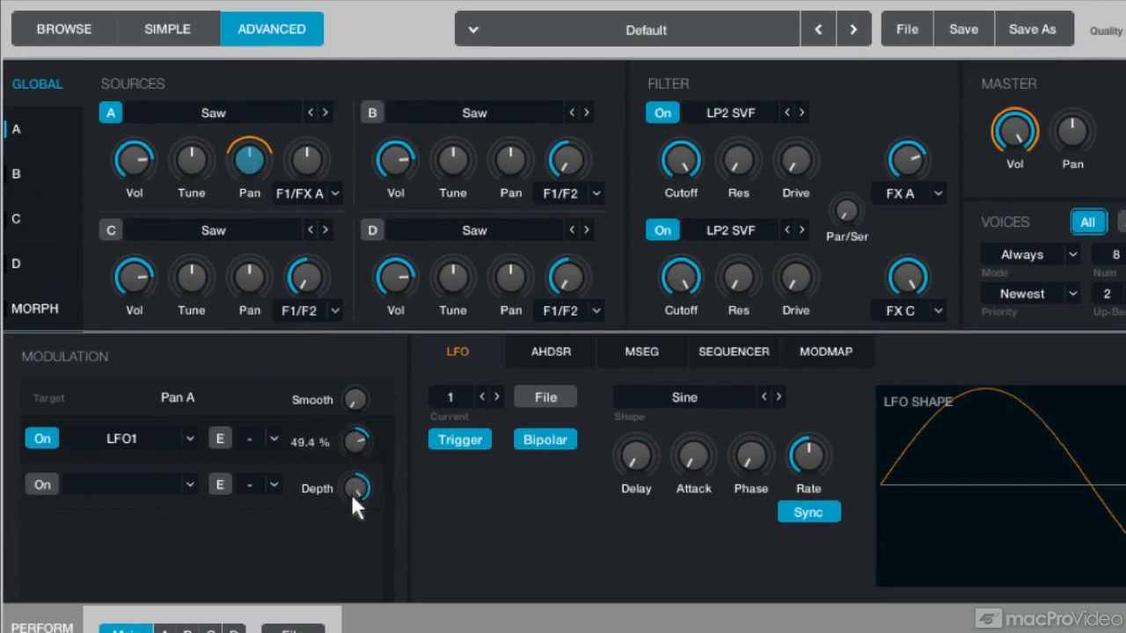
left_click_drag(355, 489, 355, 440)
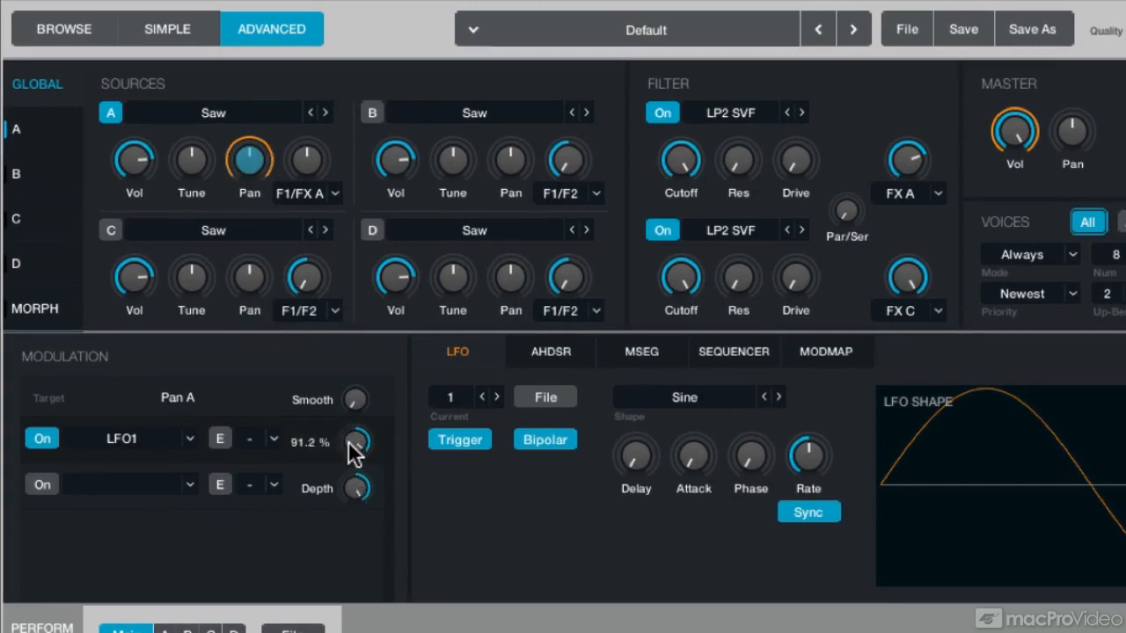
left_click_drag(355, 439, 355, 413)
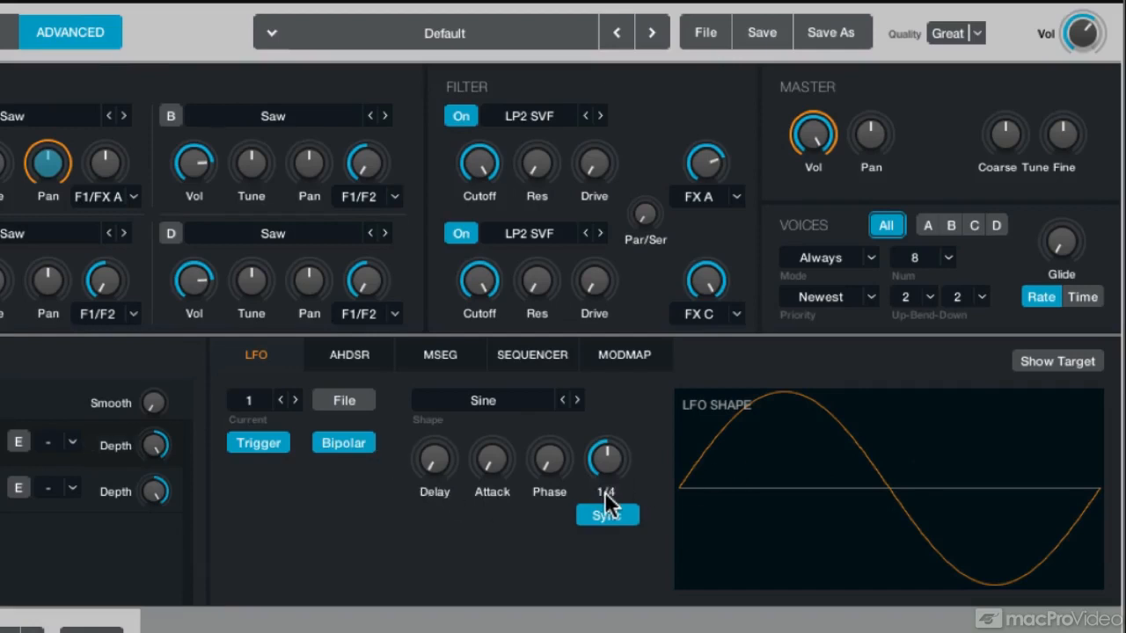
mouse_move(250, 422)
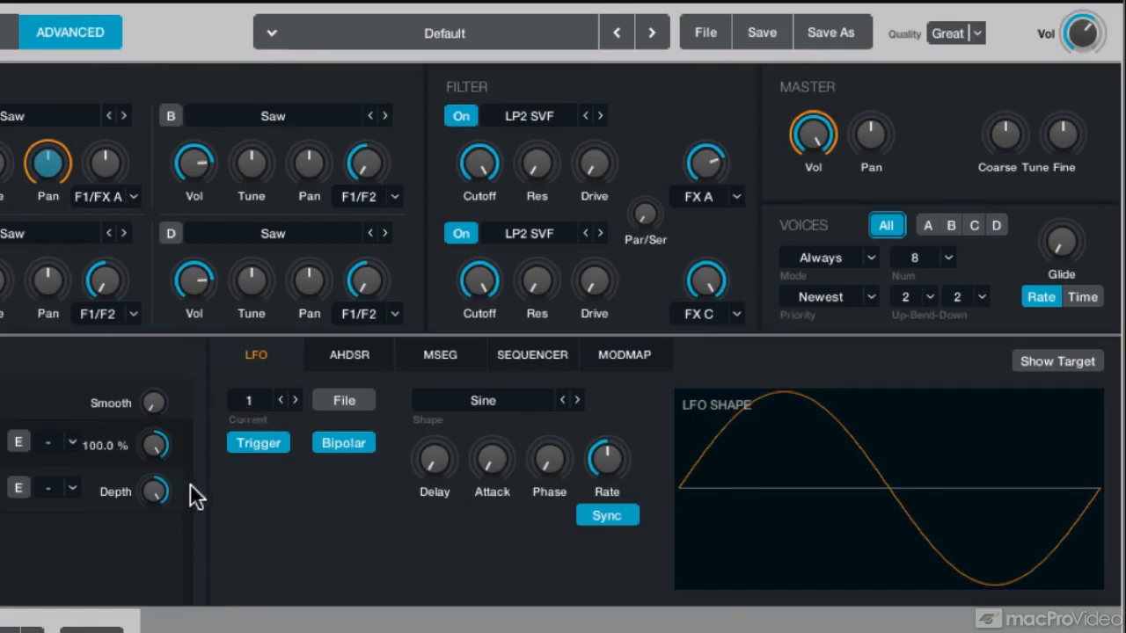
mouse_move(313, 536)
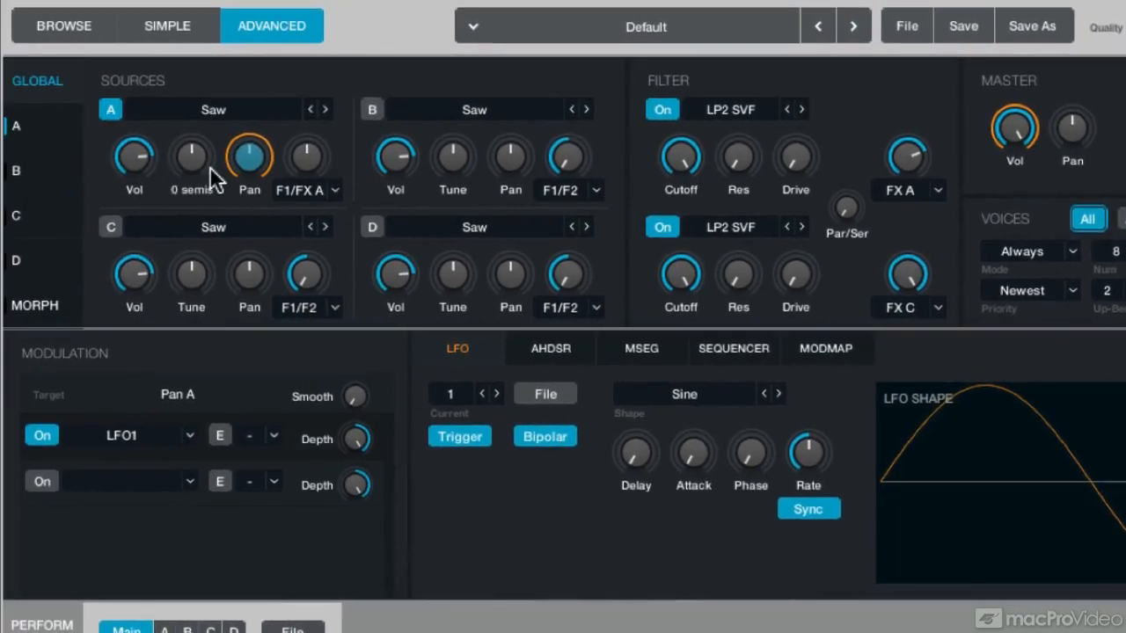
mouse_move(191, 165)
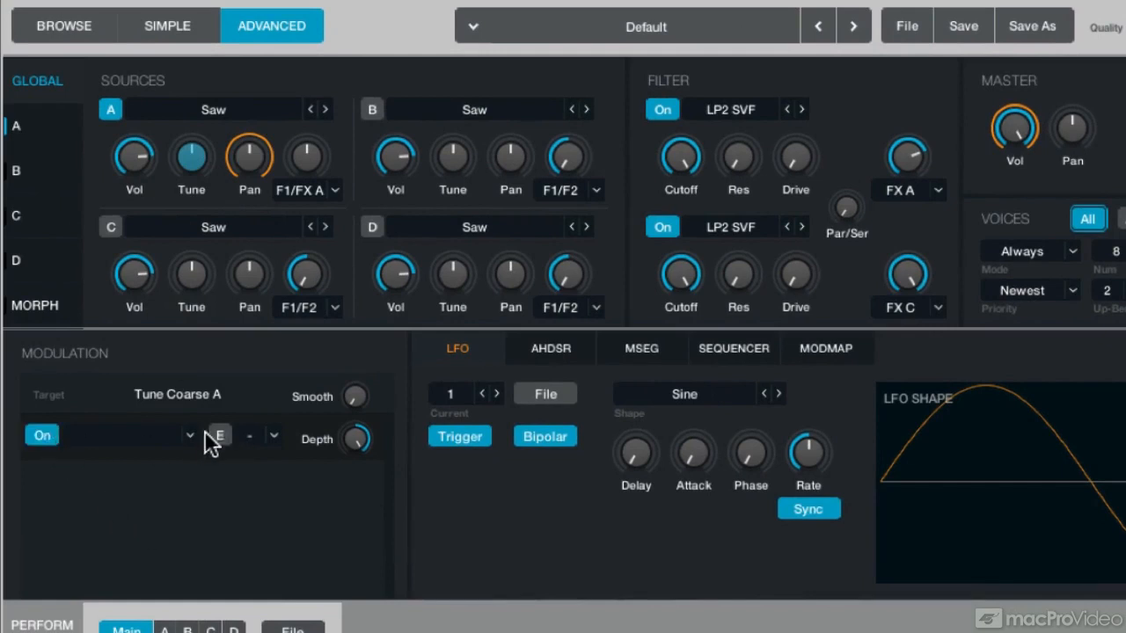
Create a new LFO2 (sine) modulating source A's coarse Tune.
left_click(186, 435)
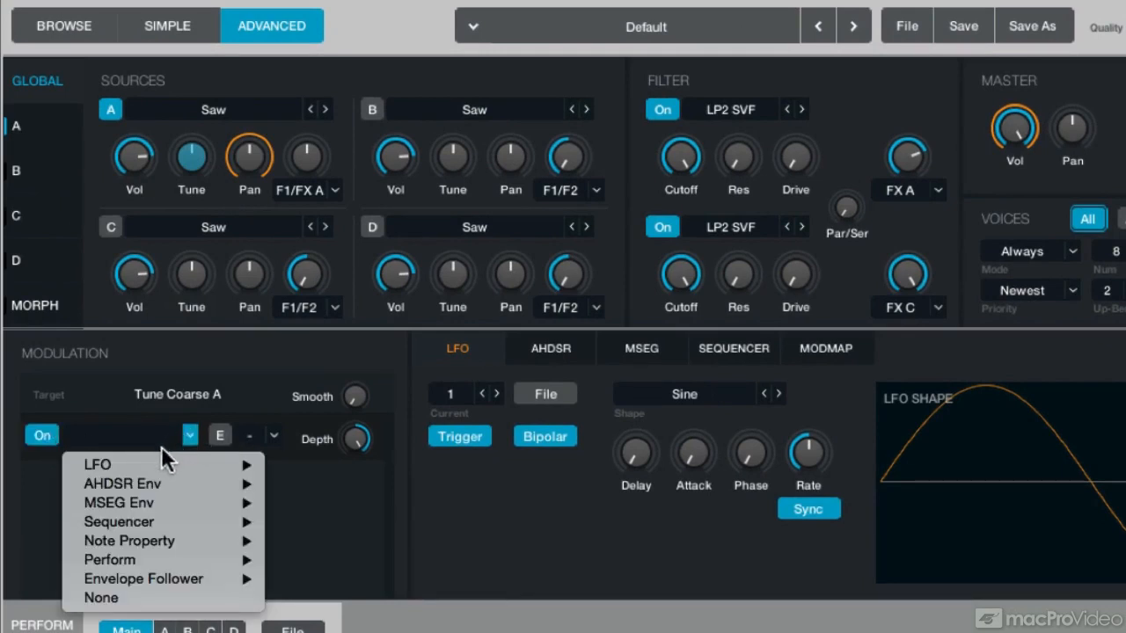
mouse_move(97, 465)
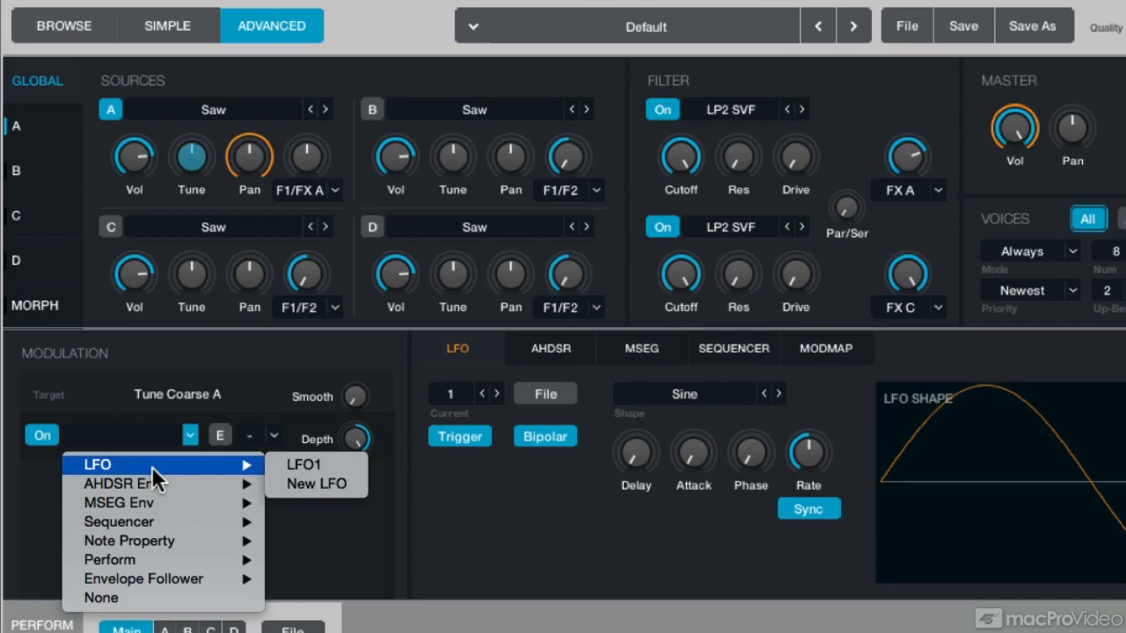
mouse_move(302, 465)
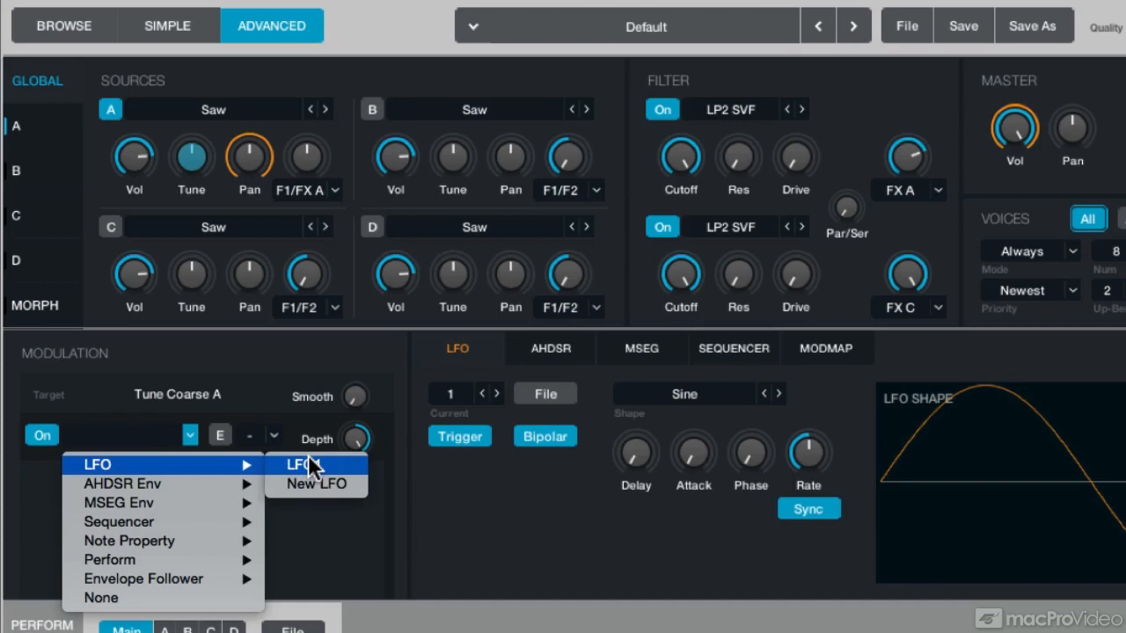
mouse_move(317, 484)
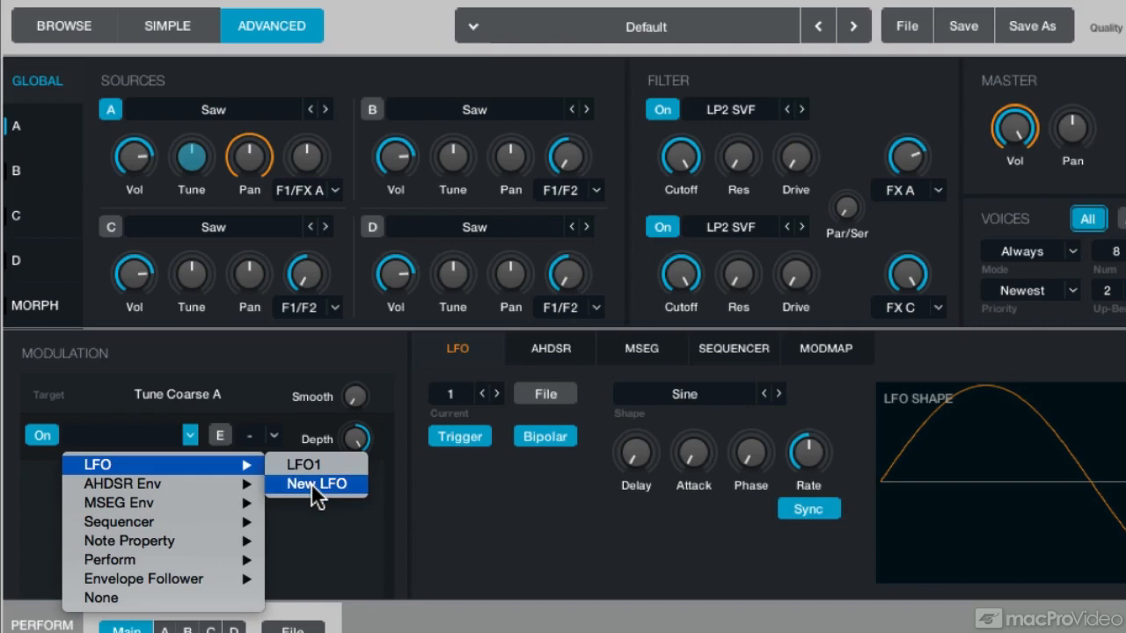
left_click(316, 484)
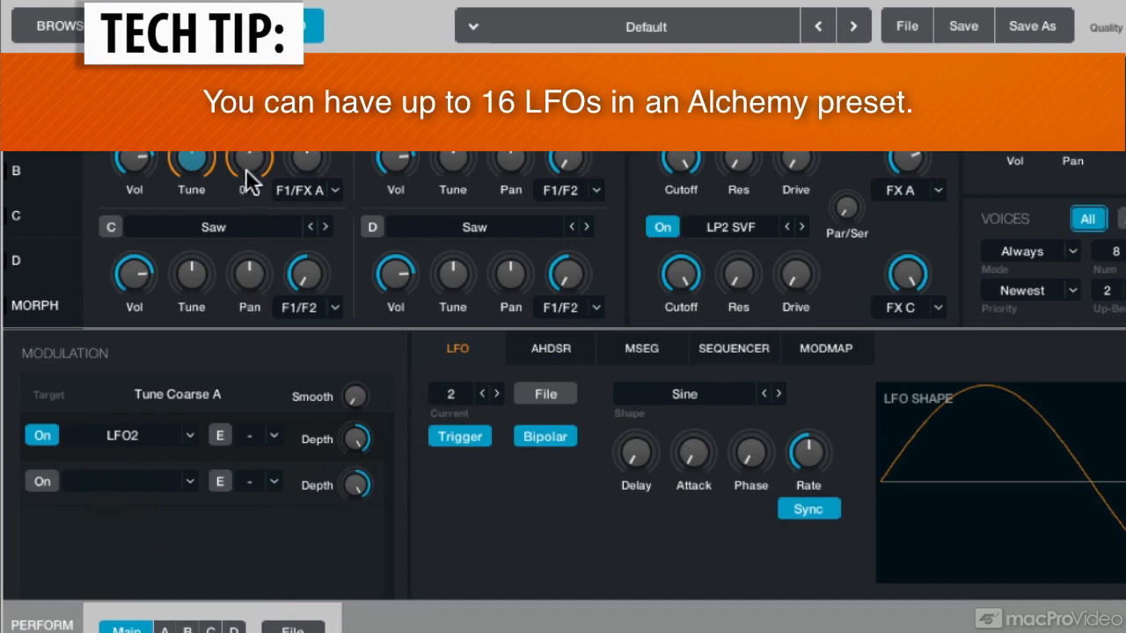
Give LFO2 on source A's coarse tune the Complex > Pattern 04 shape.
left_click(250, 158)
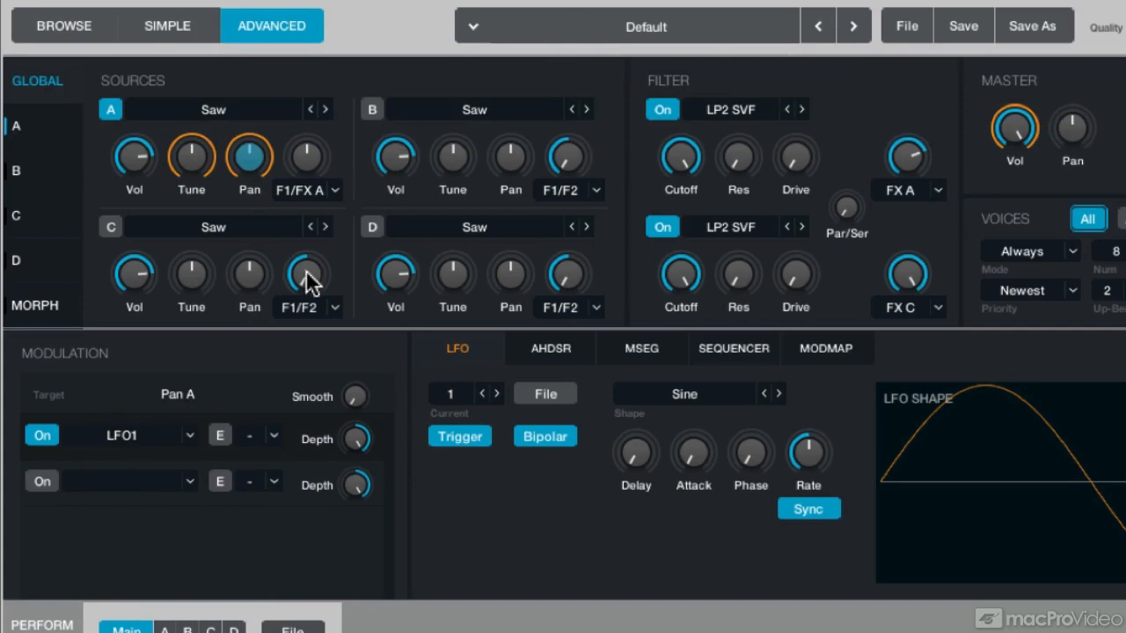
left_click(189, 156)
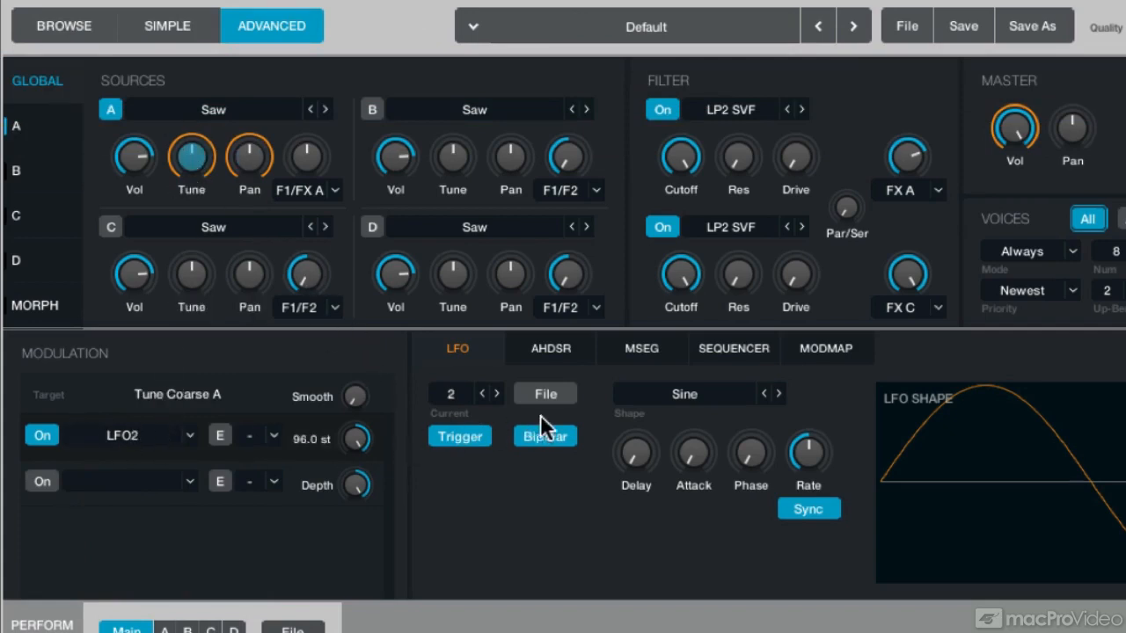
left_click(683, 394)
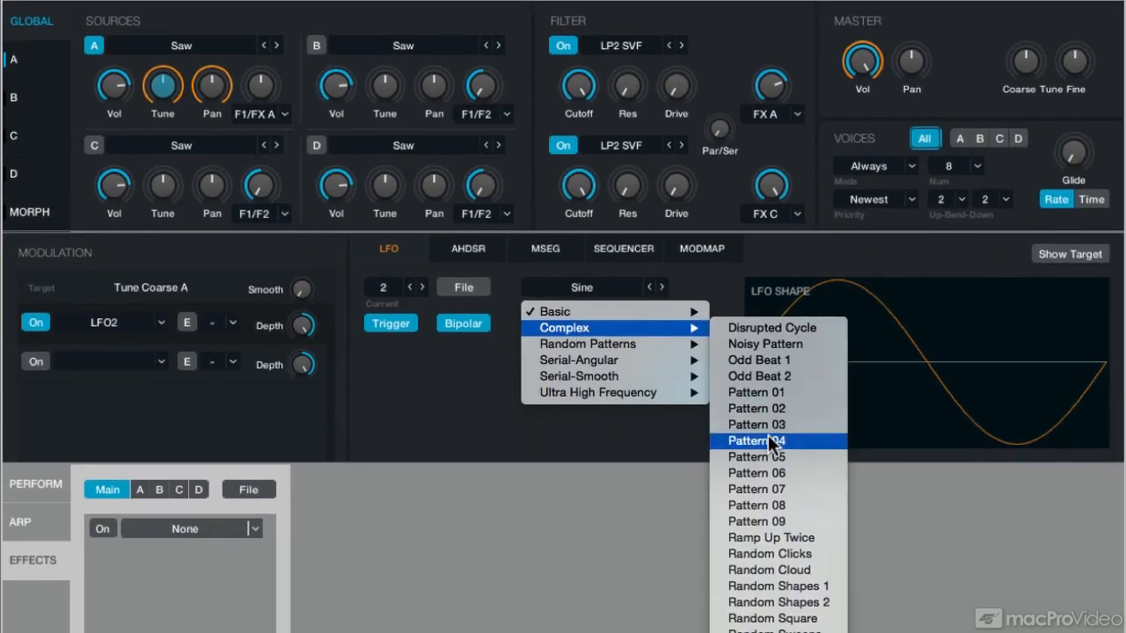
left_click(756, 440)
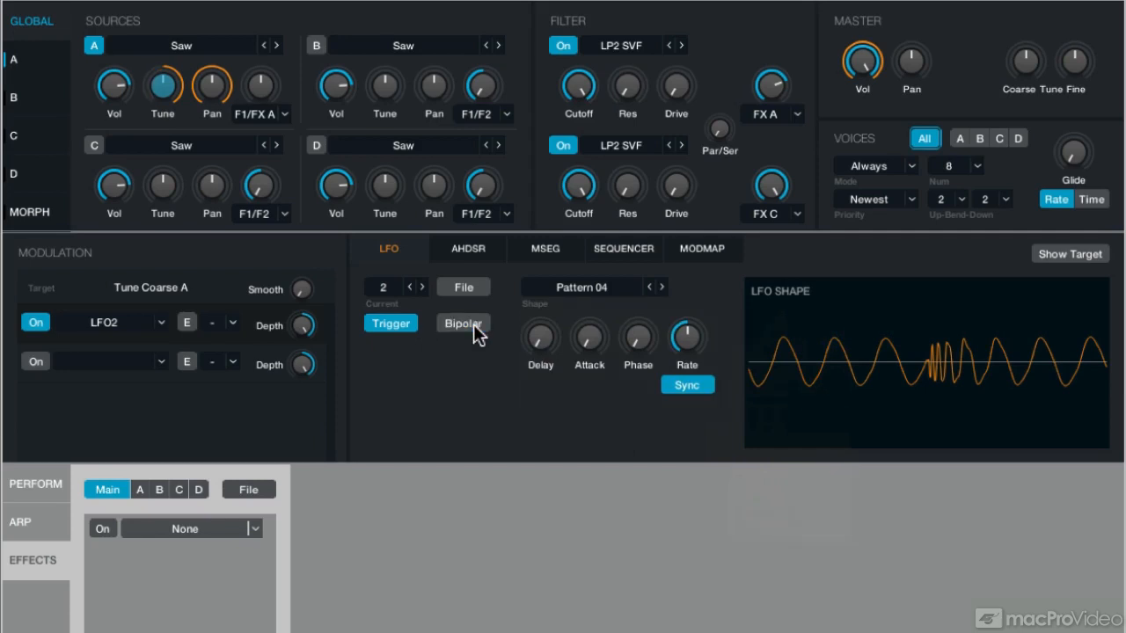
Check LFO2's Bipolar setting, toggling it off and back.
left_click(462, 323)
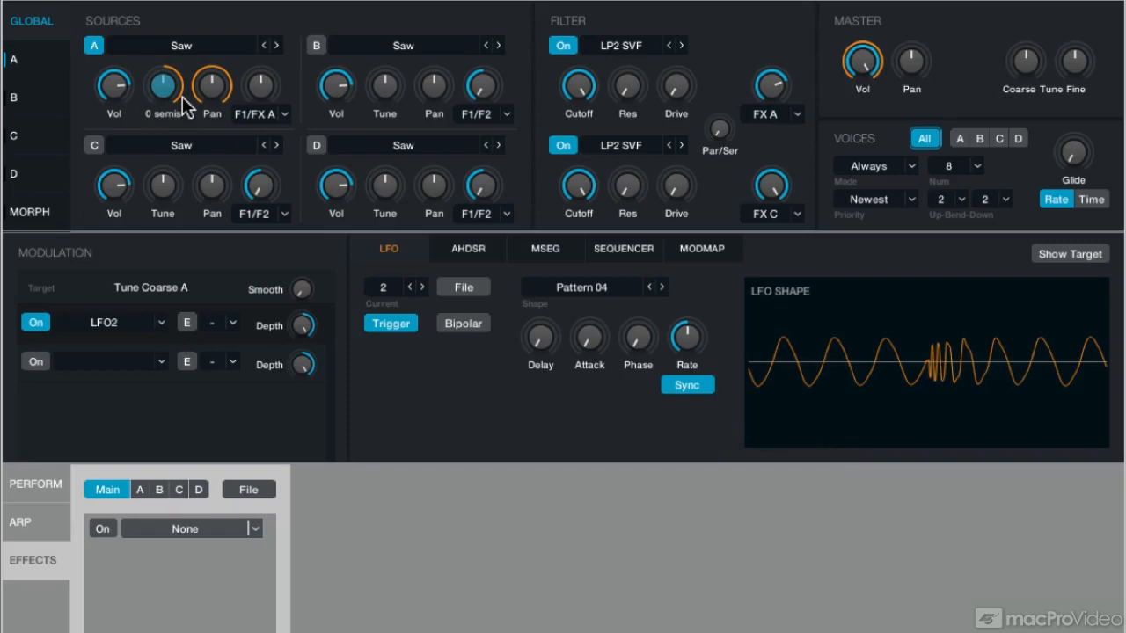
mouse_move(176, 105)
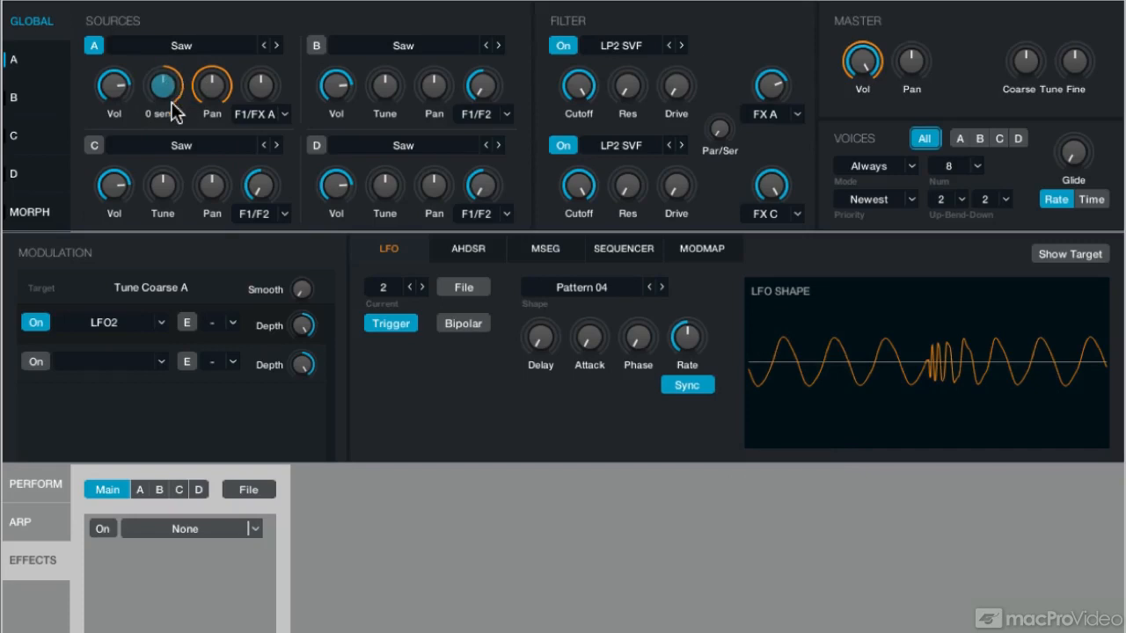
mouse_move(384, 274)
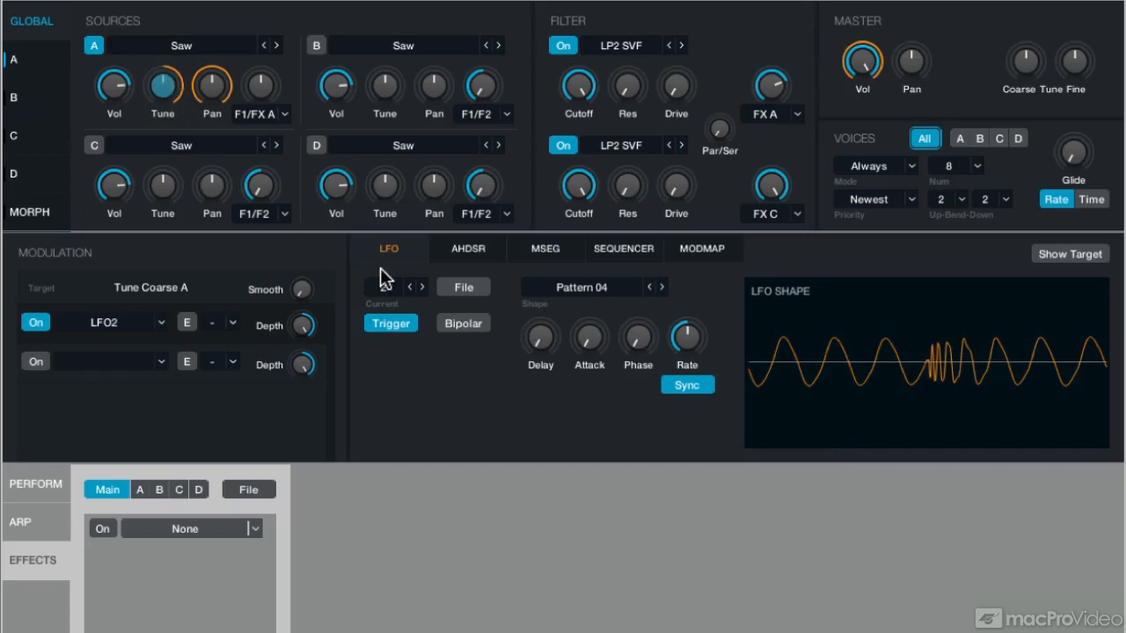
left_click(463, 324)
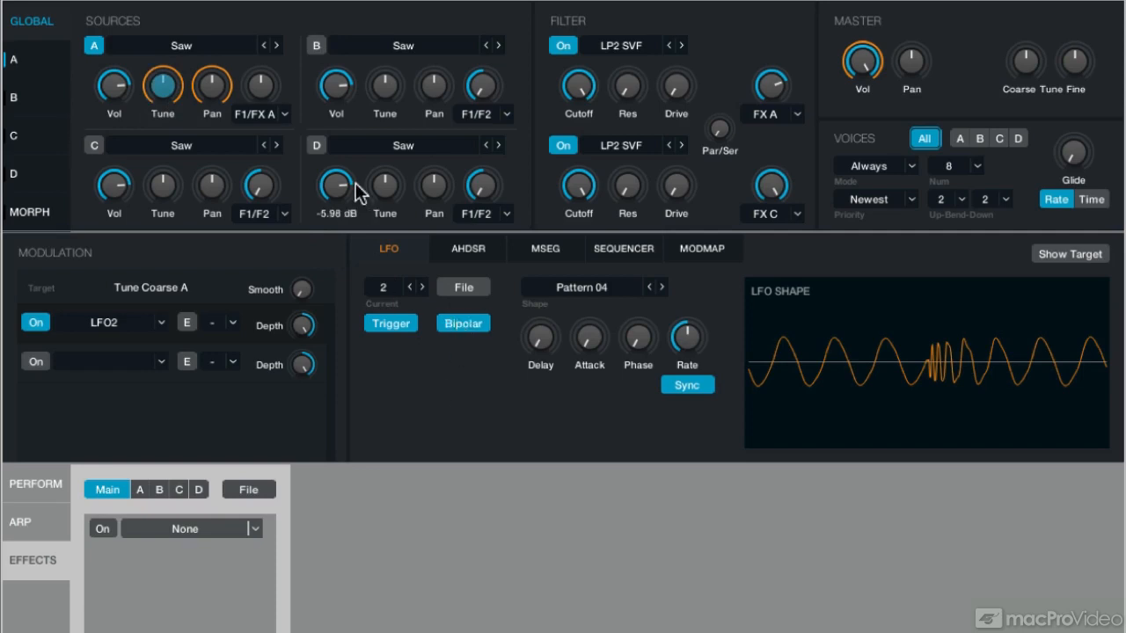
mouse_move(318, 54)
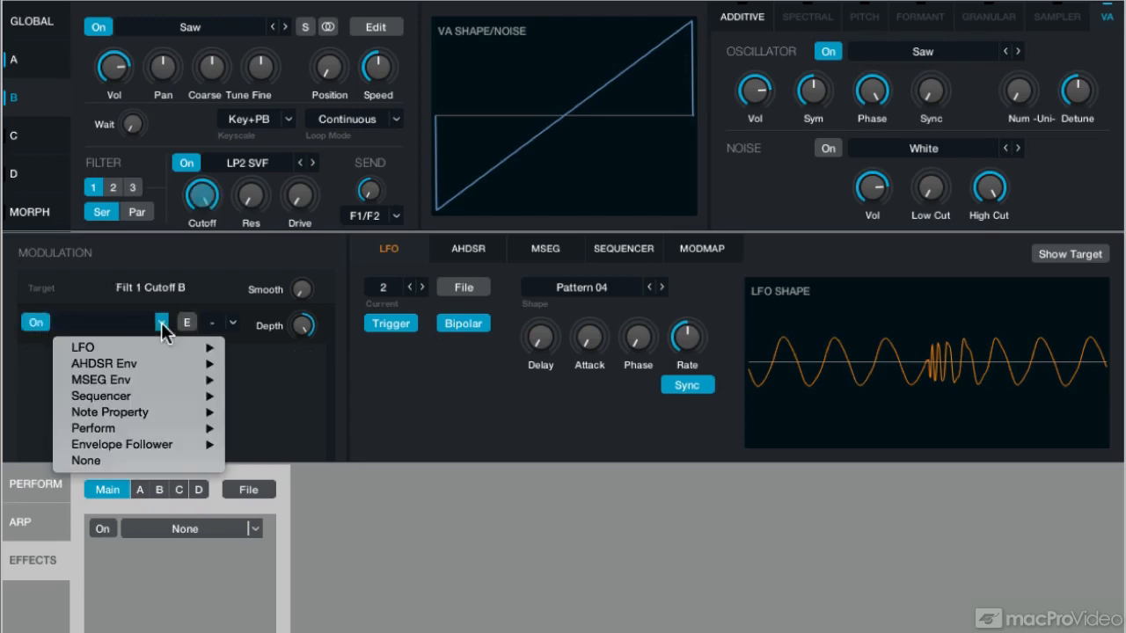
mouse_move(105, 362)
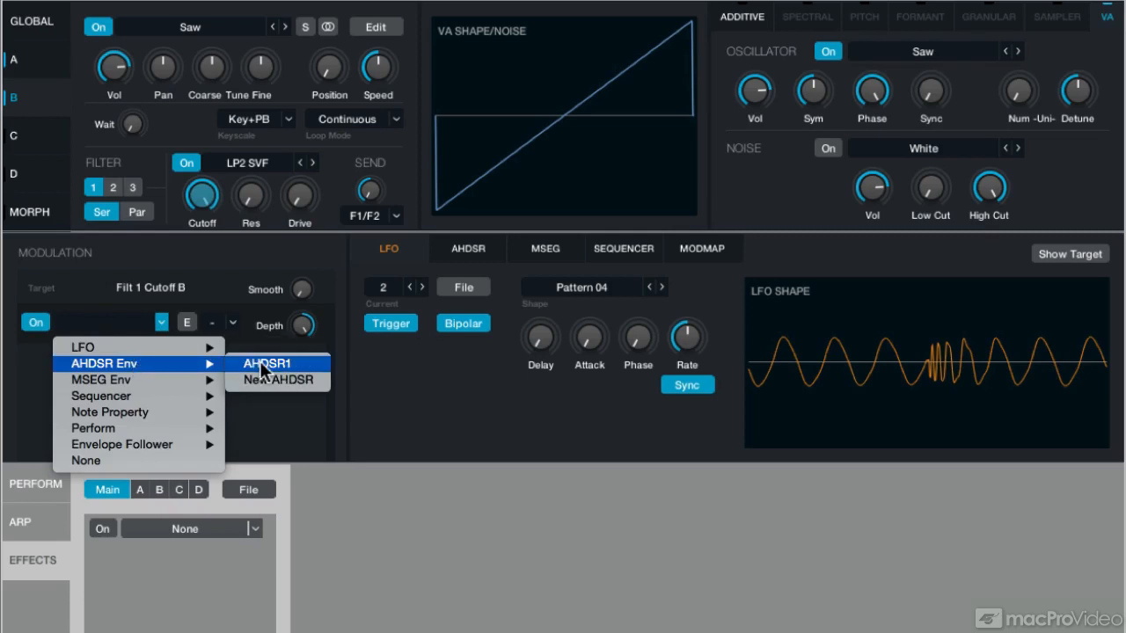
Assign AHDSR1 to modulate source B's Filter 1 cutoff.
left_click(268, 362)
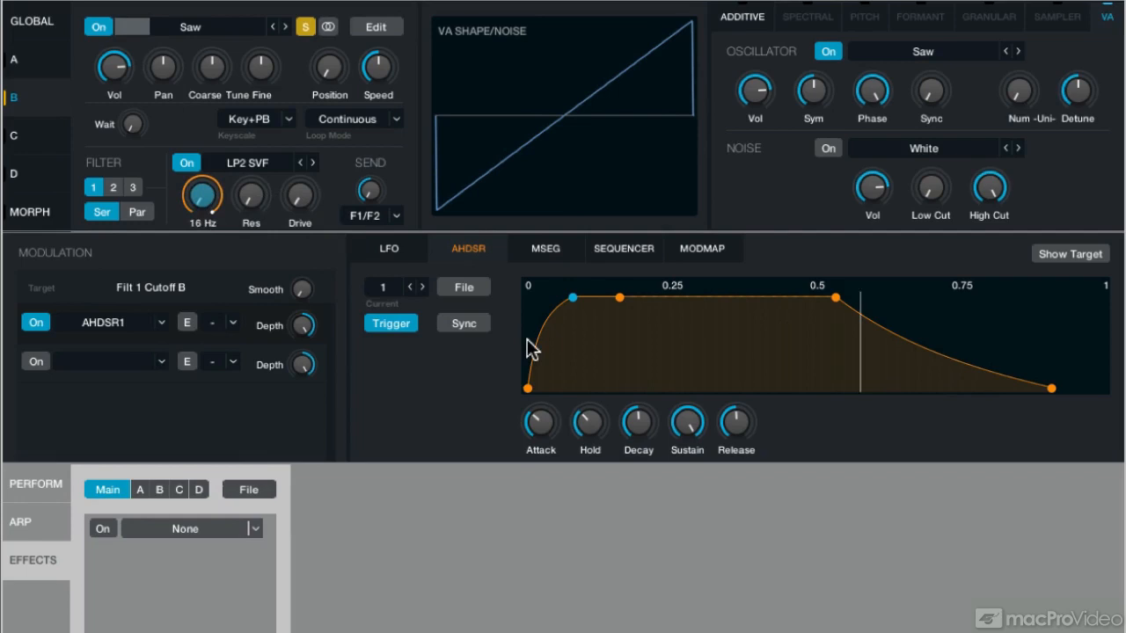
Lengthen AHDSR1's attack to about 0.36 s with an extended hold stage.
right_click(302, 326)
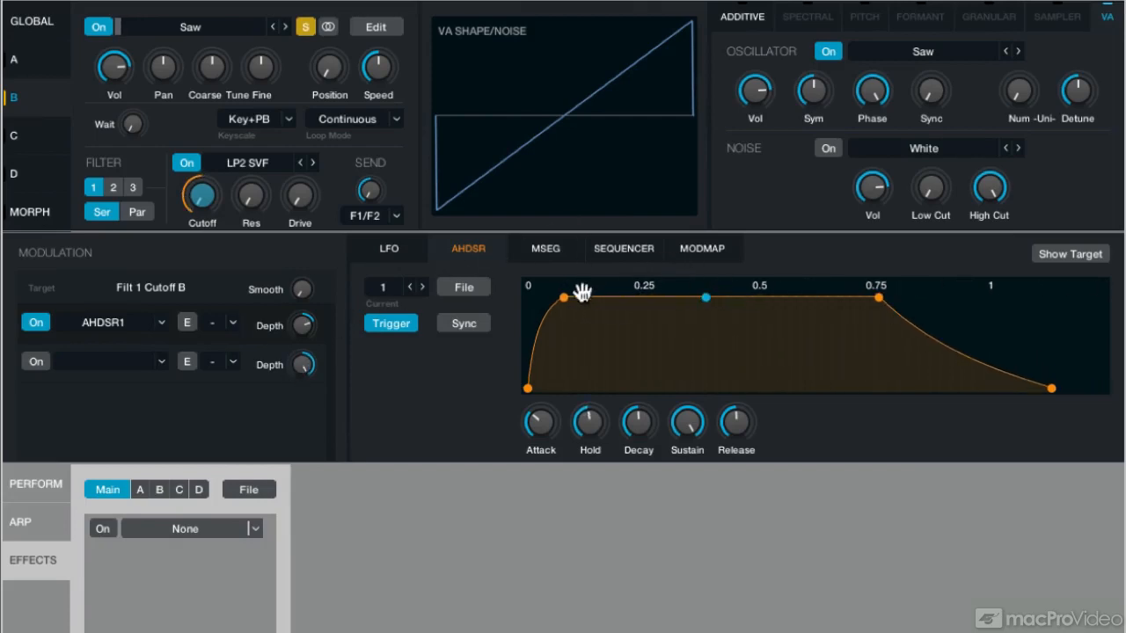
left_click_drag(563, 295, 665, 295)
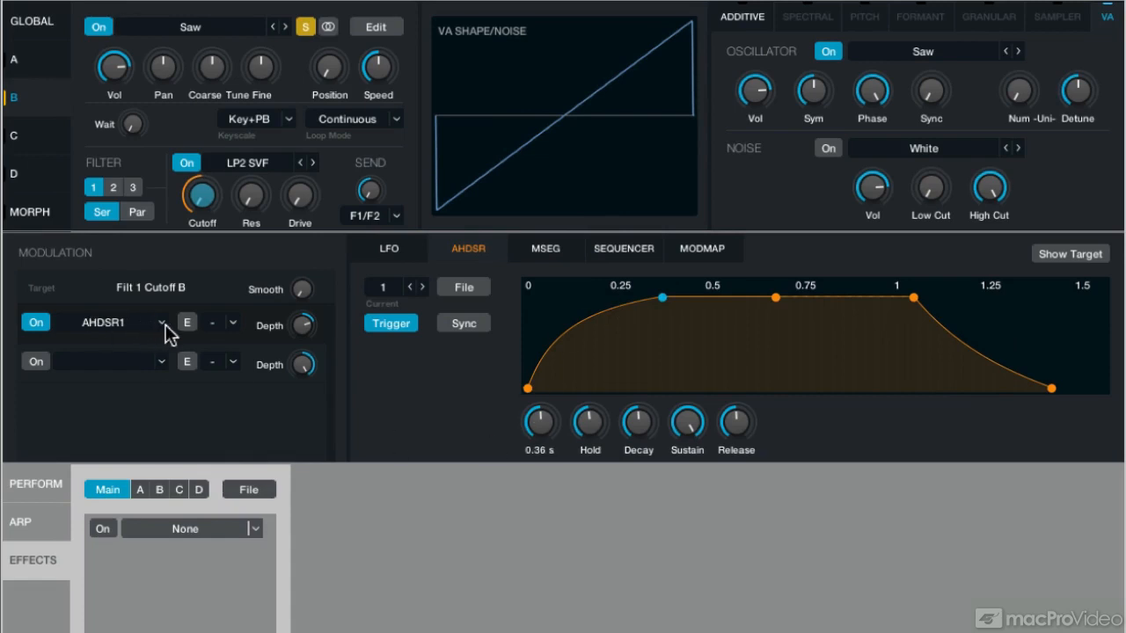
View the cutoff's modulator list and dismiss it unchanged.
left_click(161, 322)
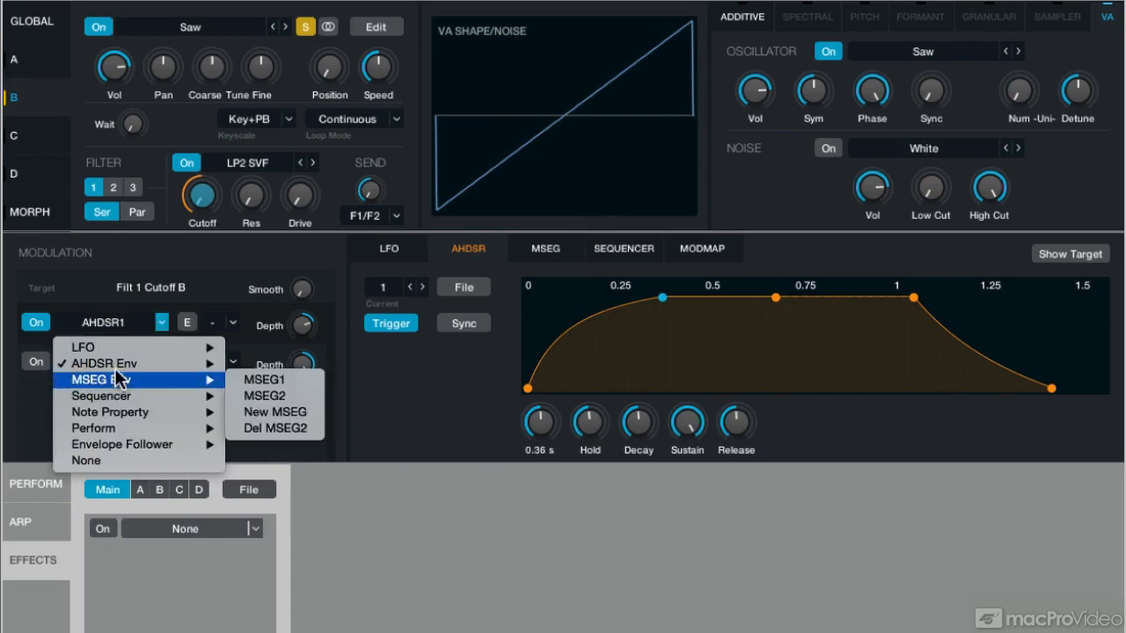
mouse_move(96, 363)
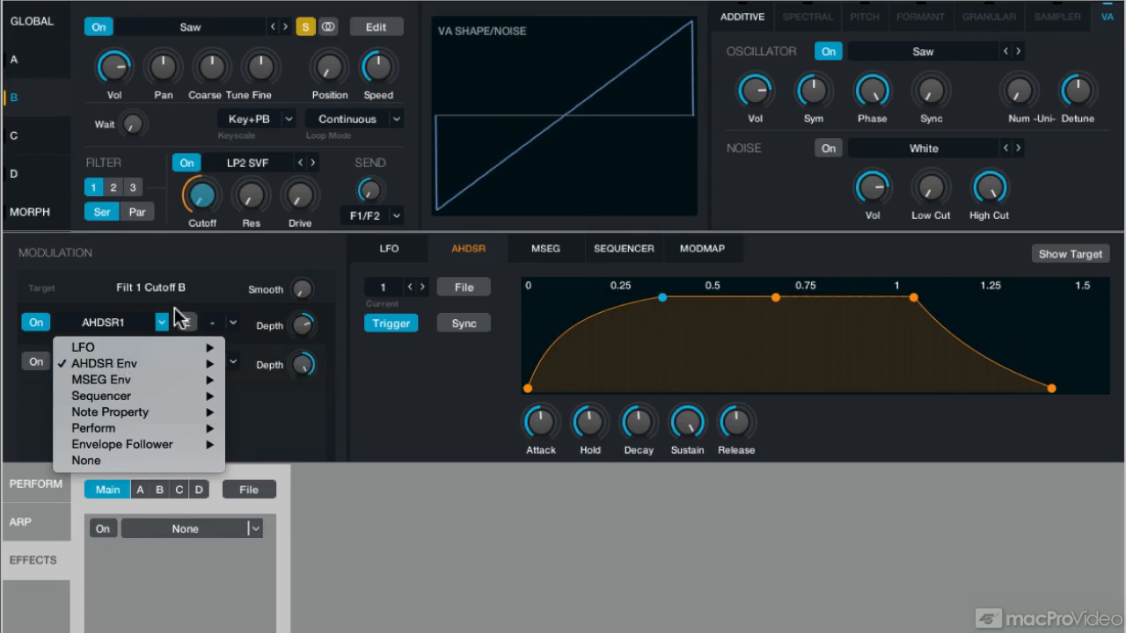
left_click(104, 362)
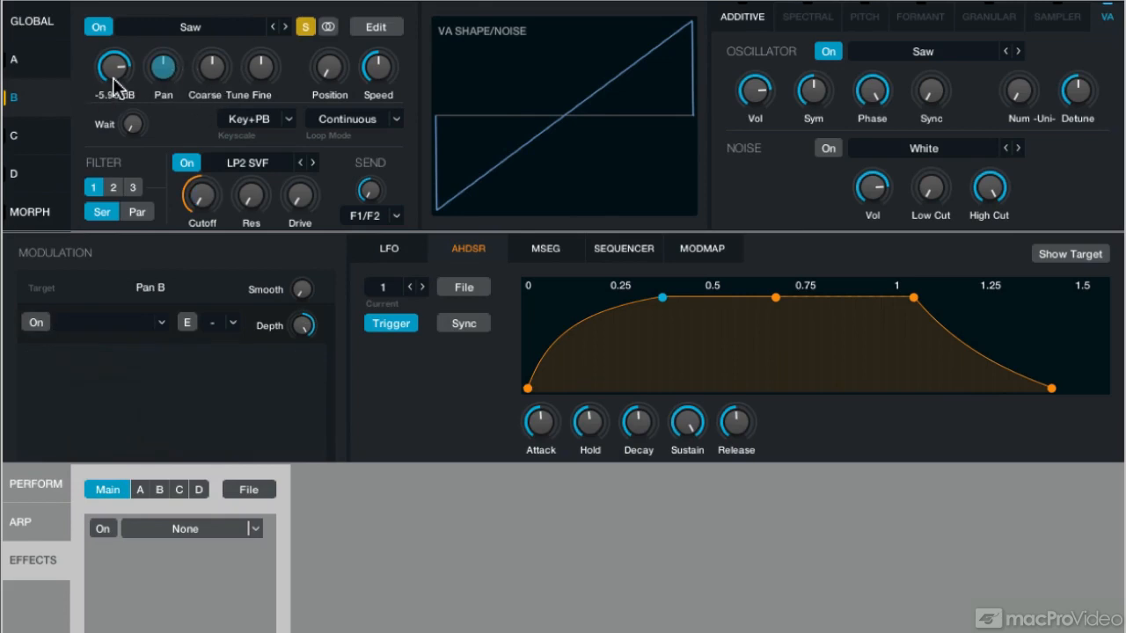
mouse_move(118, 415)
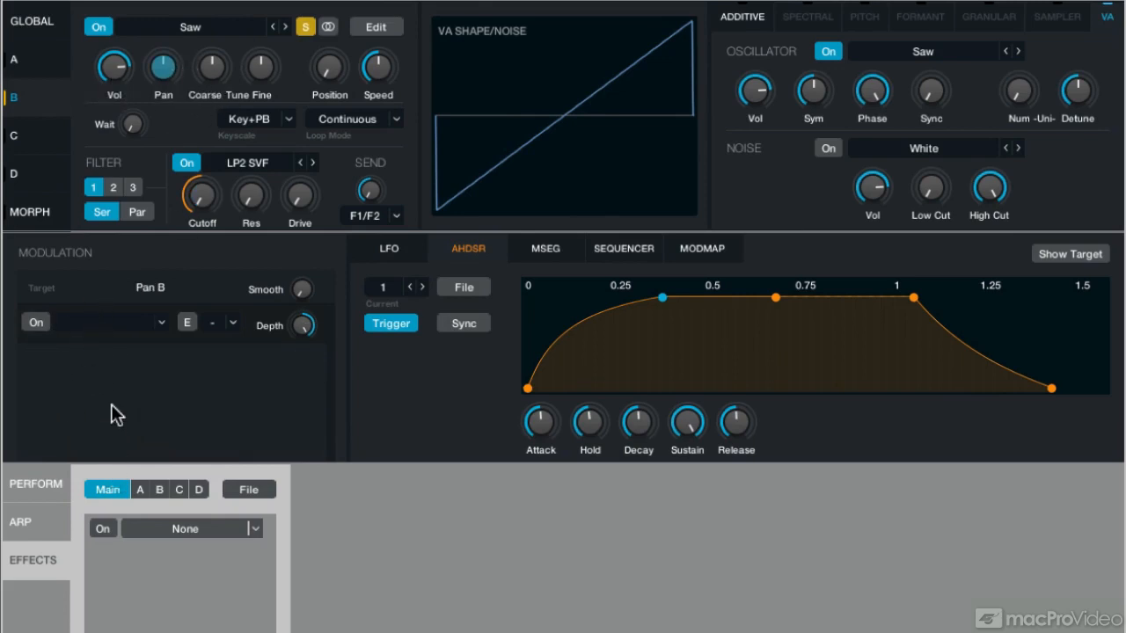
mouse_move(130, 362)
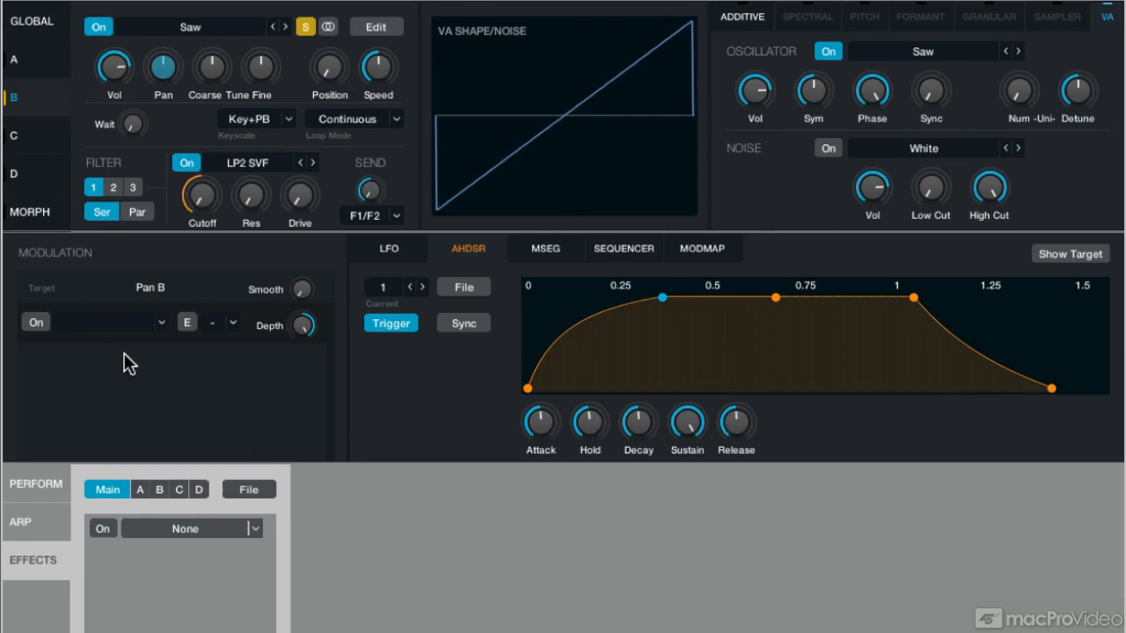